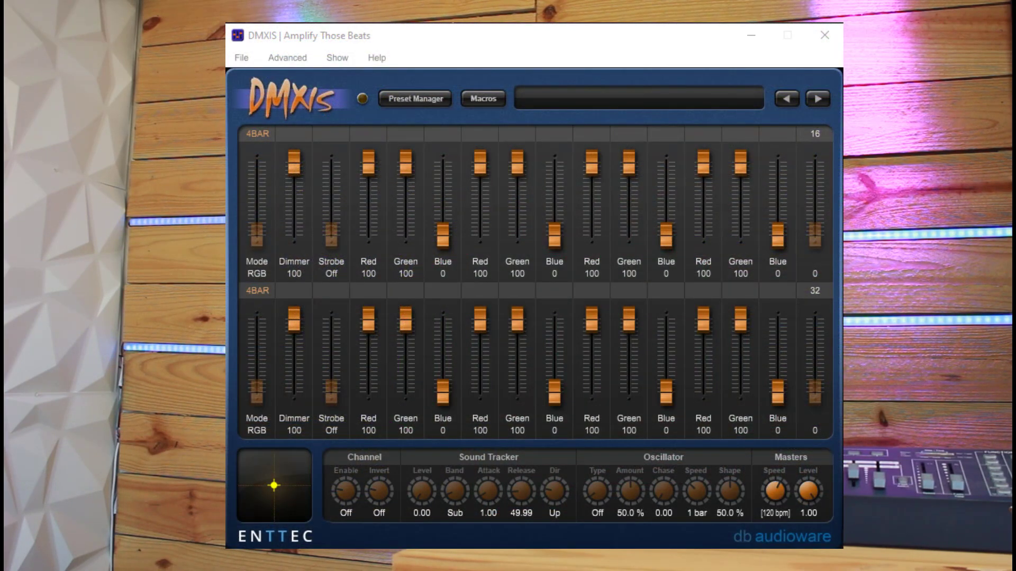
- Lower the first fixture's red and green faders for a purple mix, then show Preset Manager
click(367, 160)
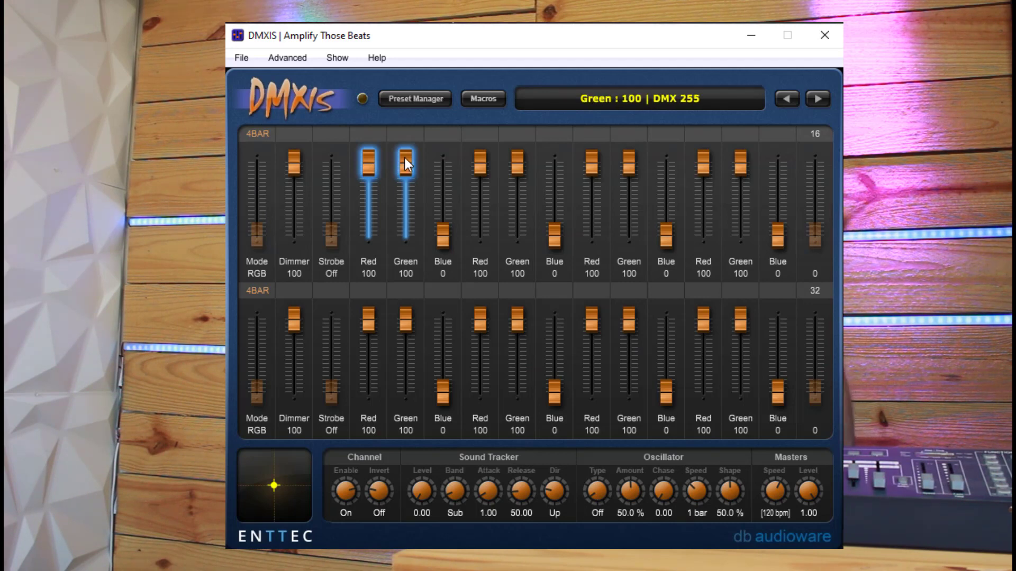
drag(404, 162, 405, 188)
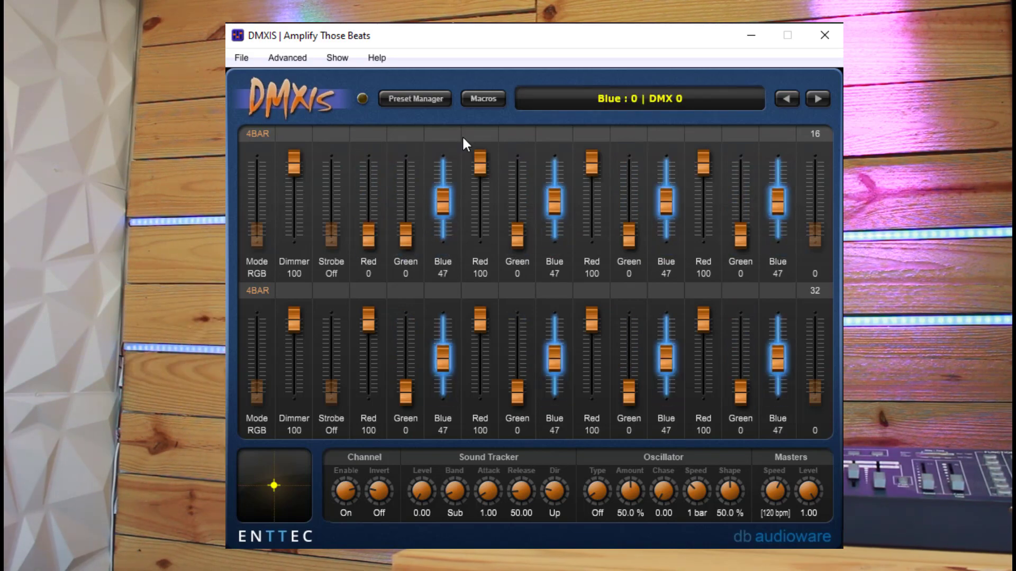
click(415, 99)
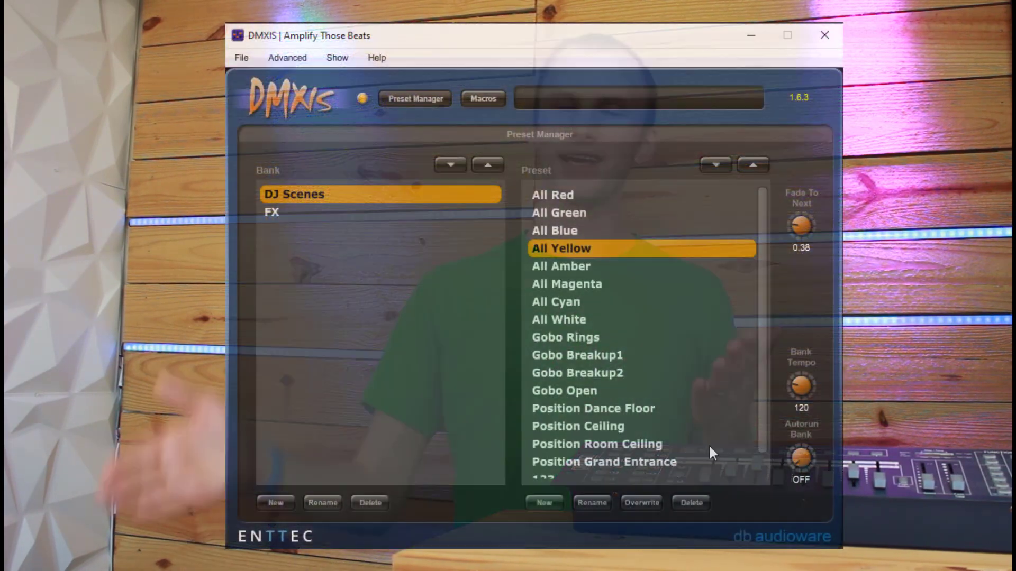
- Create a bank called 'New' and add one preset called 'New' to it
click(275, 502)
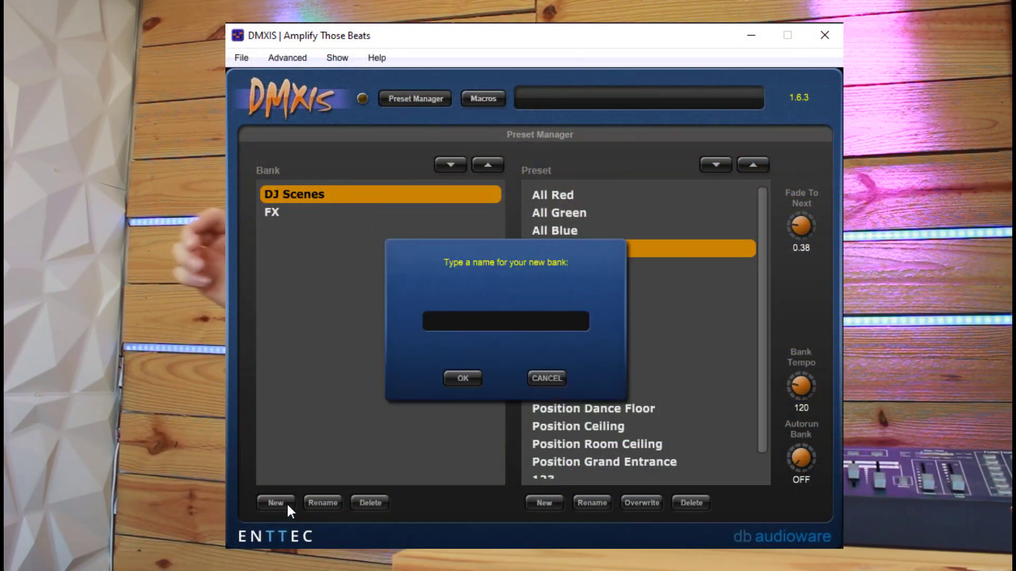
click(462, 378)
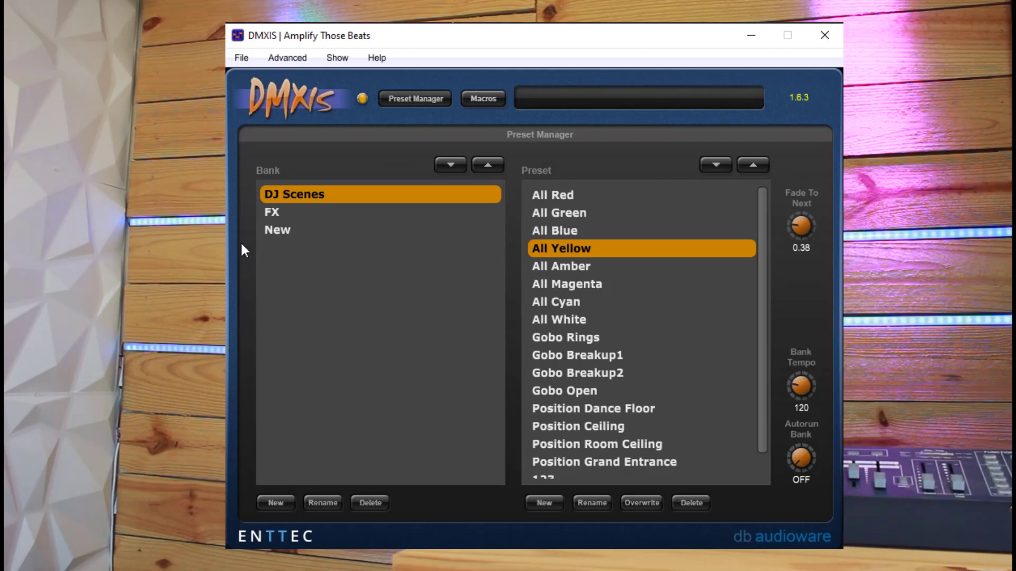
click(543, 503)
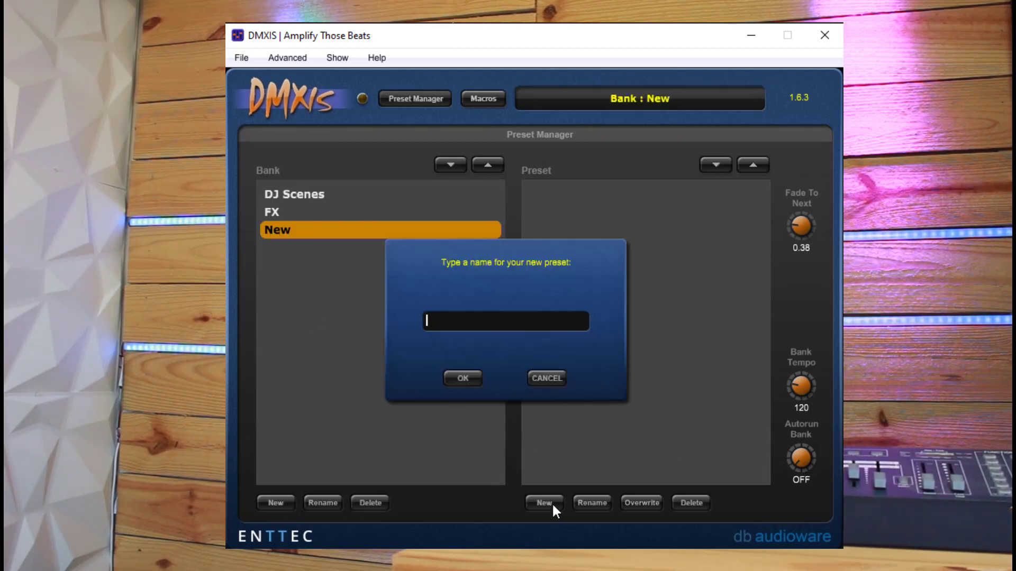
click(462, 378)
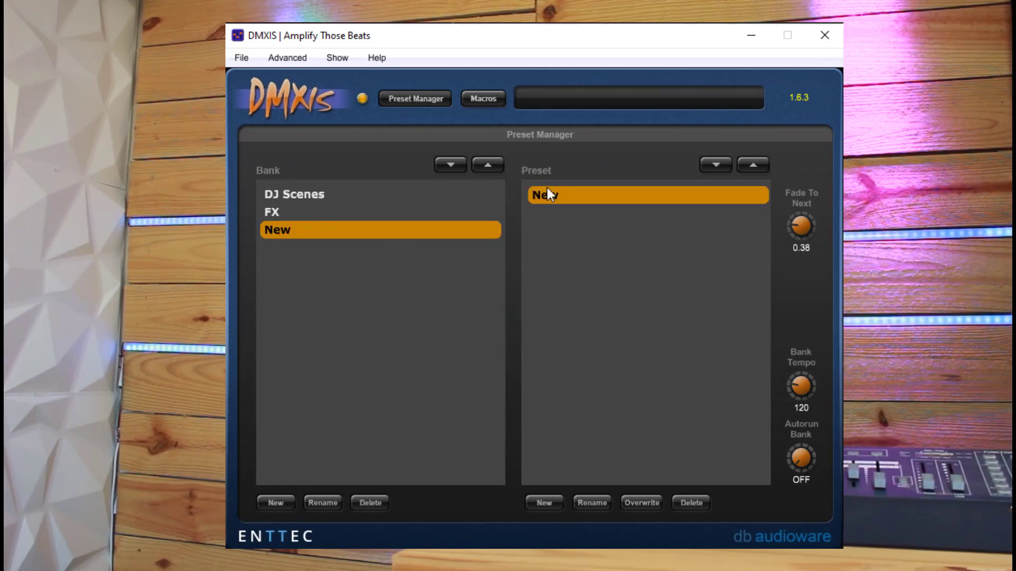